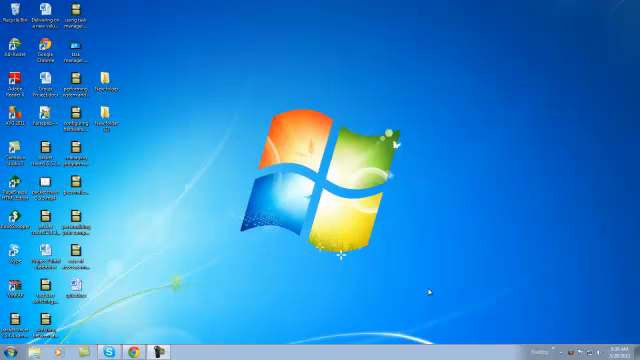
{"action": "mouse_move", "coordinate": [388, 90]}
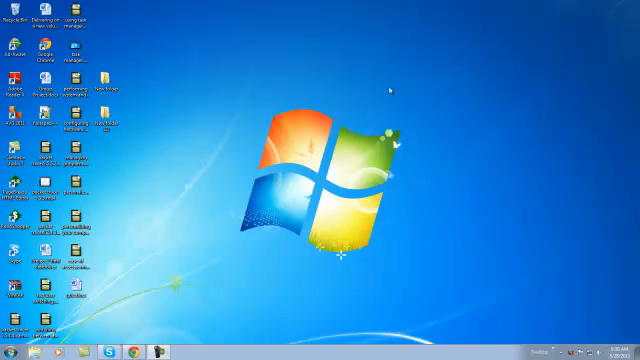
{"action": "mouse_move", "coordinate": [344, 314]}
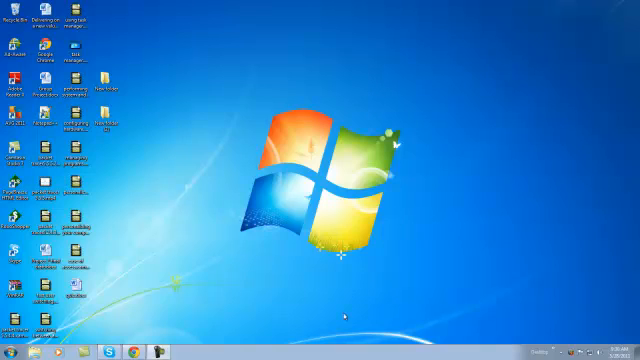
{"action": "mouse_move", "coordinate": [262, 258]}
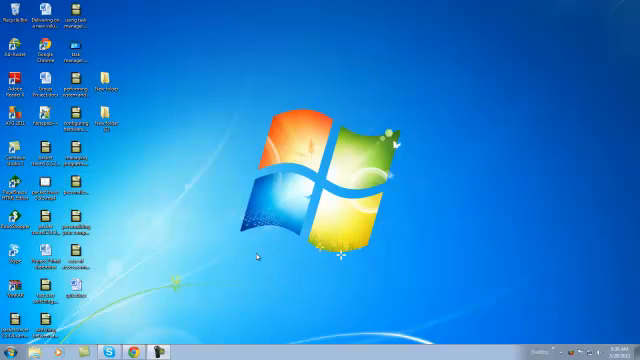
{"action": "mouse_move", "coordinate": [230, 128]}
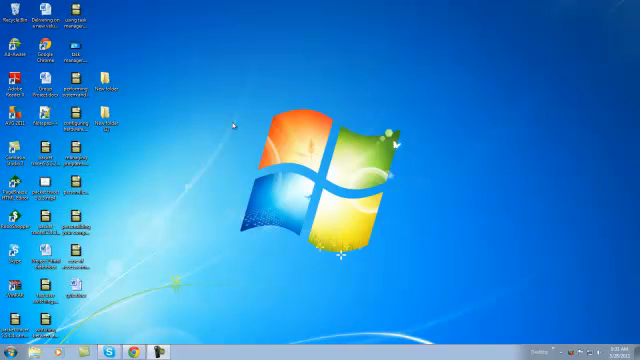
{"action": "mouse_move", "coordinate": [252, 250]}
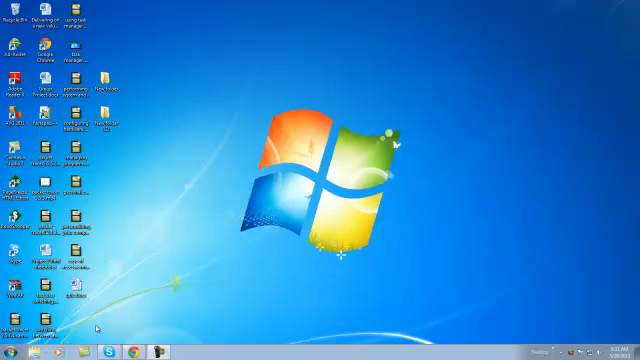
Reach Control Panel's System and Security section from the Start menu
{"action": "left_click", "coordinate": [8, 350]}
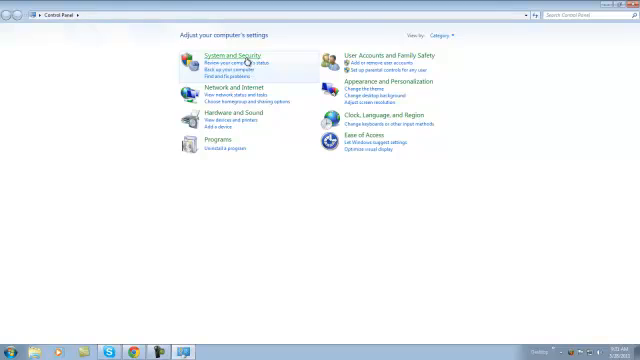
{"action": "left_click", "coordinate": [230, 56]}
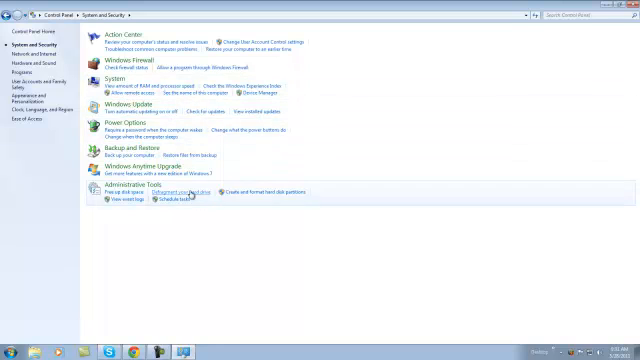
{"action": "mouse_move", "coordinate": [476, 108]}
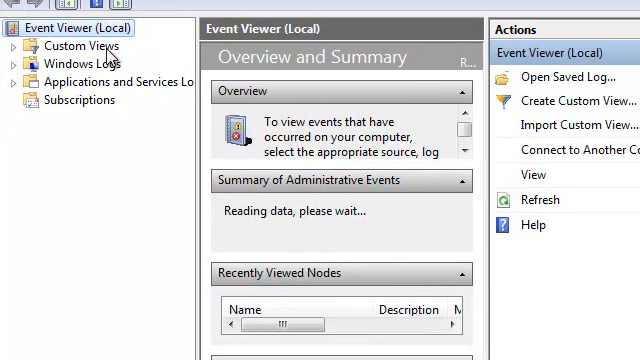
Expand Windows Logs in Event Viewer and show the Security log
{"action": "left_click", "coordinate": [104, 80]}
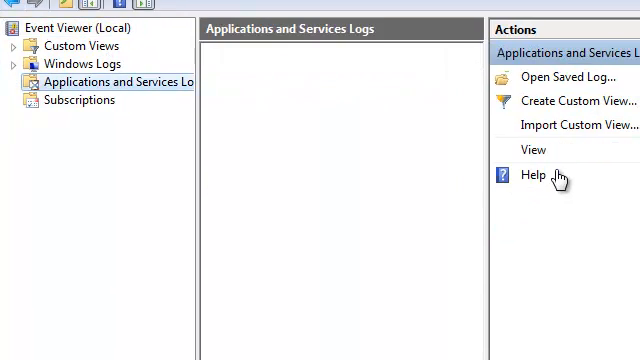
{"action": "mouse_move", "coordinate": [286, 264]}
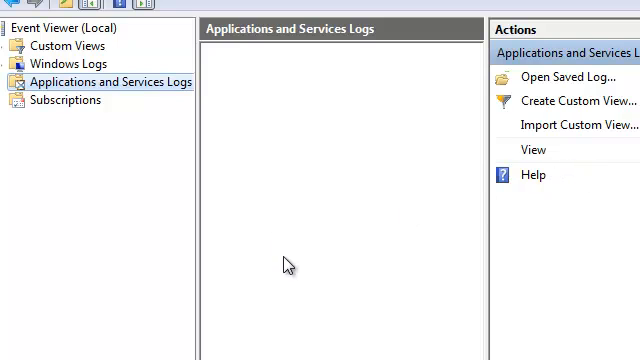
{"action": "mouse_move", "coordinate": [64, 70]}
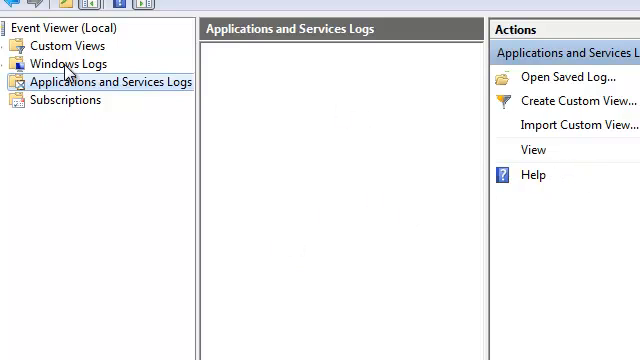
{"action": "left_click", "coordinate": [68, 62]}
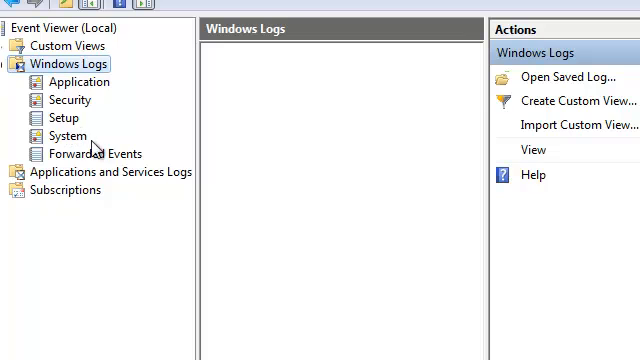
{"action": "left_click", "coordinate": [70, 100]}
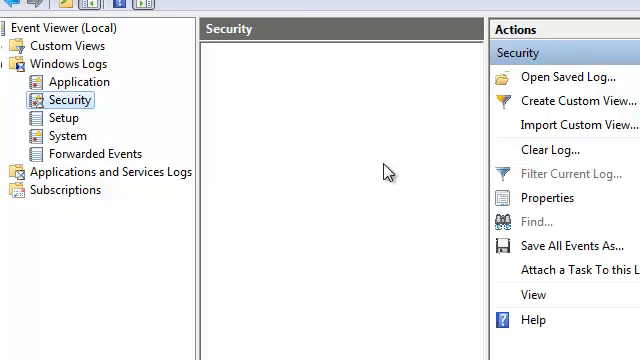
{"action": "mouse_move", "coordinate": [388, 170]}
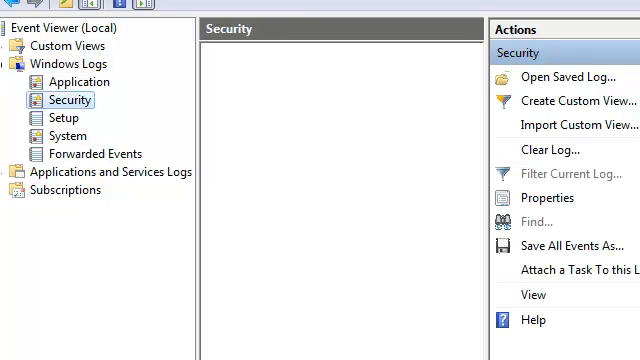
View a Security event's Details data, then close its properties window
{"action": "left_click", "coordinate": [66, 100]}
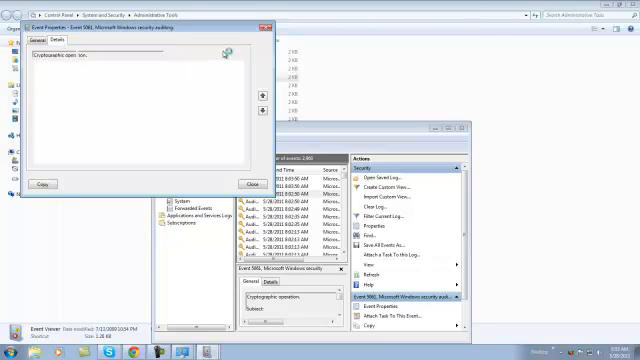
{"action": "left_click", "coordinate": [56, 40]}
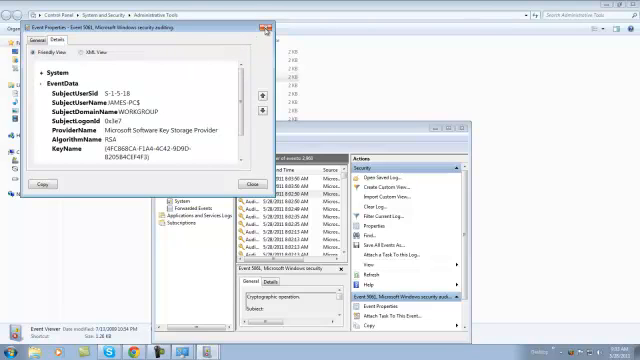
{"action": "left_click", "coordinate": [264, 32]}
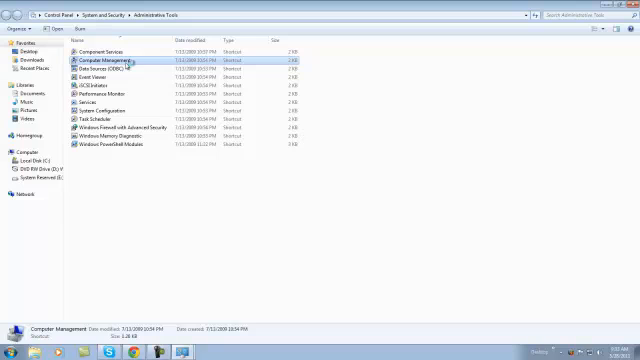
Launch Computer Management from Administrative Tools and show its Services list
{"action": "left_click", "coordinate": [116, 96]}
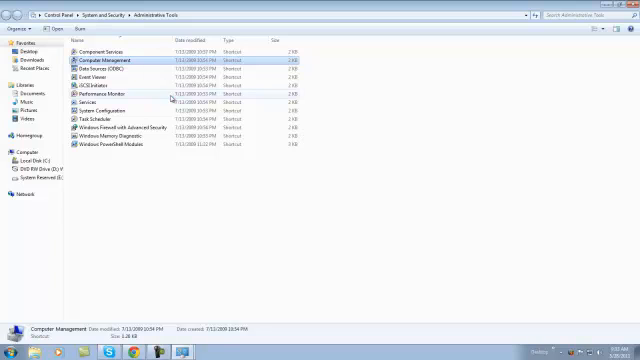
{"action": "double_click", "coordinate": [108, 60]}
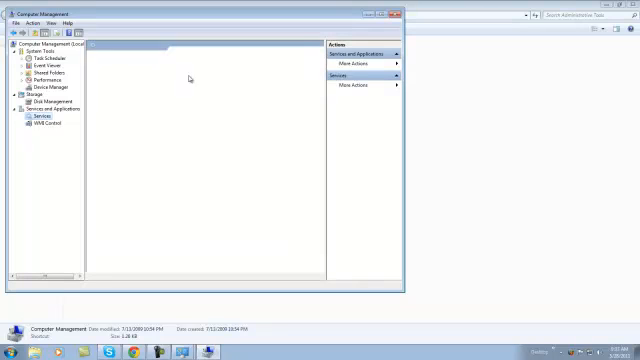
{"action": "left_click", "coordinate": [36, 116]}
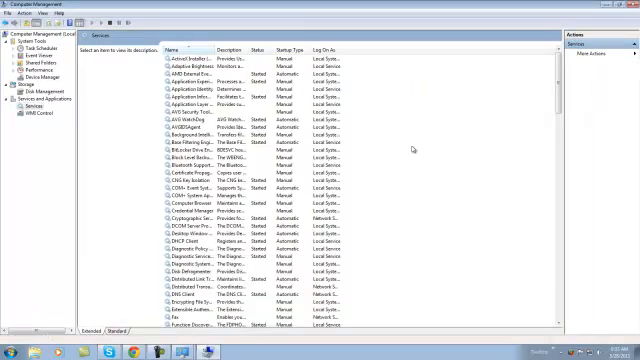
Review the HomeGroup Listener service's properties, including its recovery settings
{"action": "scroll", "scroll_direction": "down", "scroll_amount": 3}
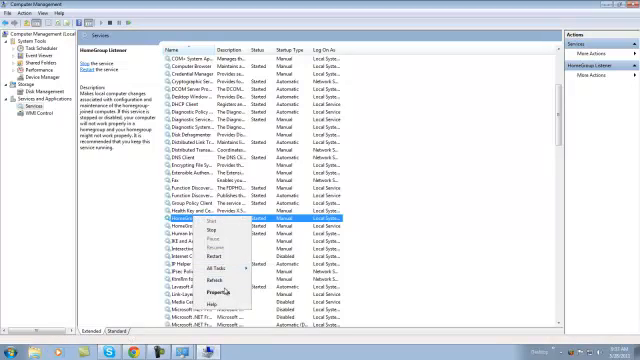
{"action": "left_click", "coordinate": [224, 292]}
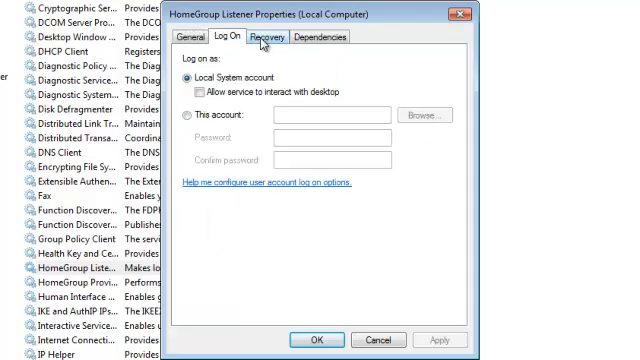
{"action": "left_click", "coordinate": [268, 40]}
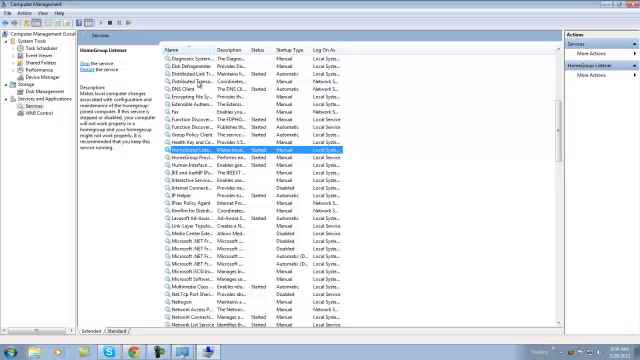
Bring up a service's context menu and dismiss it without acting
{"action": "right_click", "coordinate": [186, 70]}
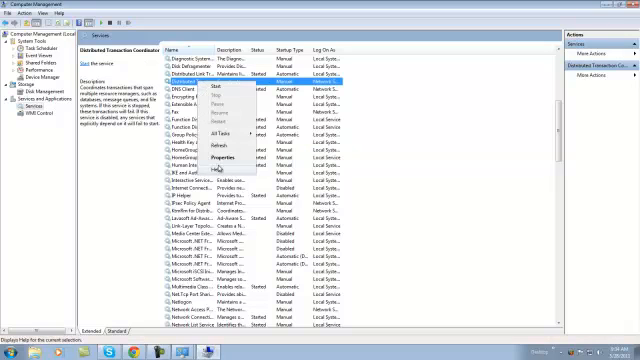
{"action": "left_click", "coordinate": [232, 158]}
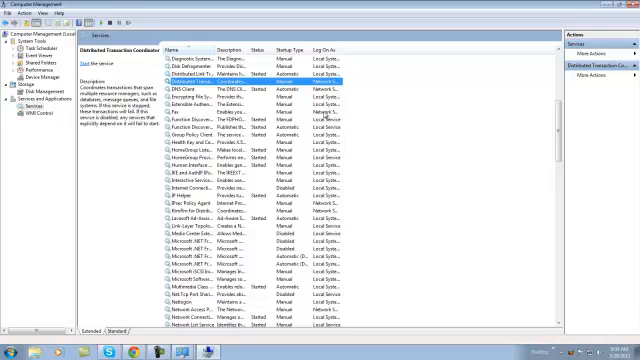
Scroll down the services list toward Windows Audio Endpoint Builder
{"action": "scroll", "scroll_direction": "down", "scroll_amount": 3}
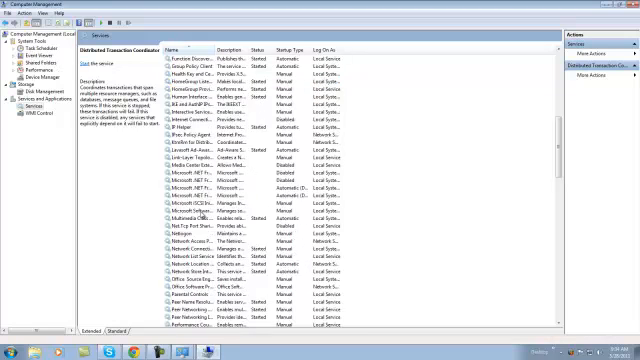
{"action": "scroll", "scroll_direction": "down", "scroll_amount": 3}
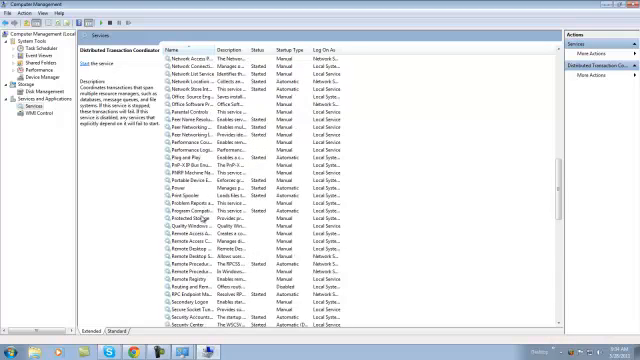
{"action": "scroll", "scroll_direction": "down", "scroll_amount": 3}
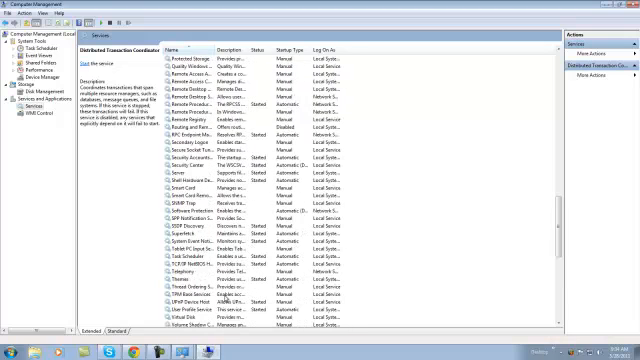
{"action": "scroll", "scroll_direction": "down", "scroll_amount": 3}
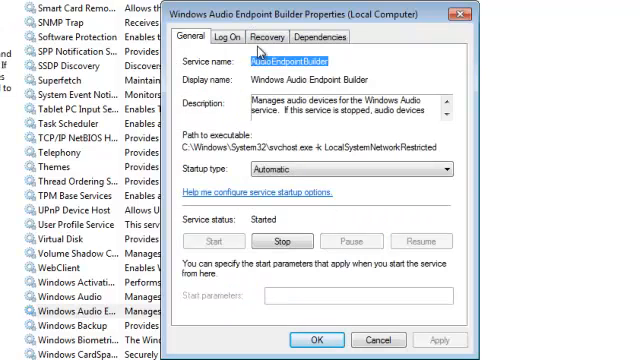
Close the Windows Audio Endpoint Builder properties and exit Computer Management
{"action": "left_click", "coordinate": [272, 36]}
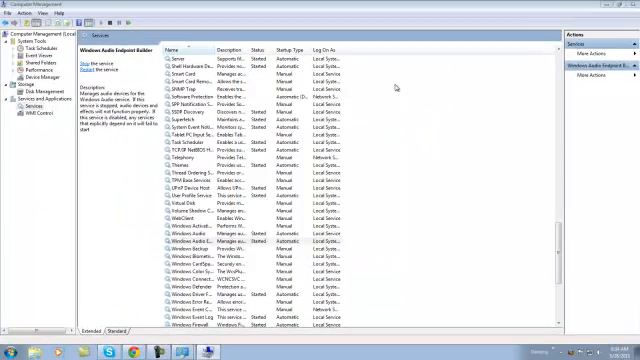
{"action": "left_click", "coordinate": [184, 92]}
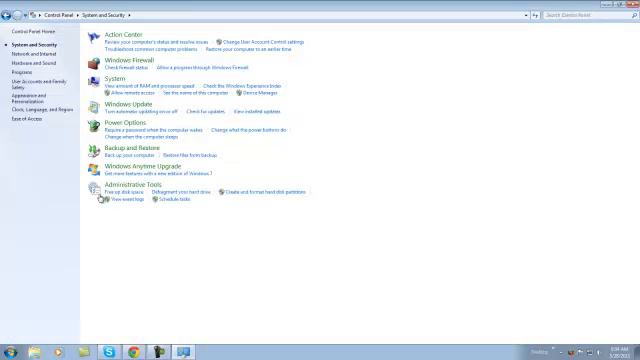
Close Control Panel and bring up the Start menu on the desktop
{"action": "left_click", "coordinate": [136, 184]}
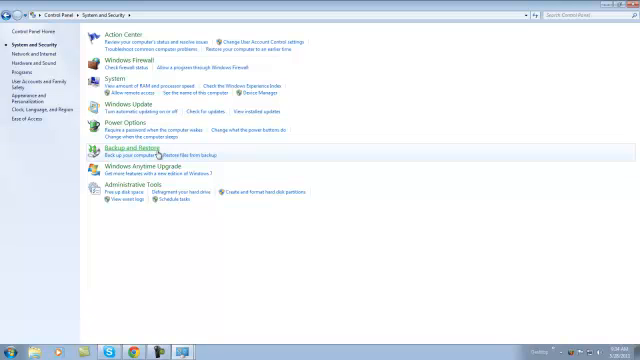
{"action": "mouse_move", "coordinate": [562, 28]}
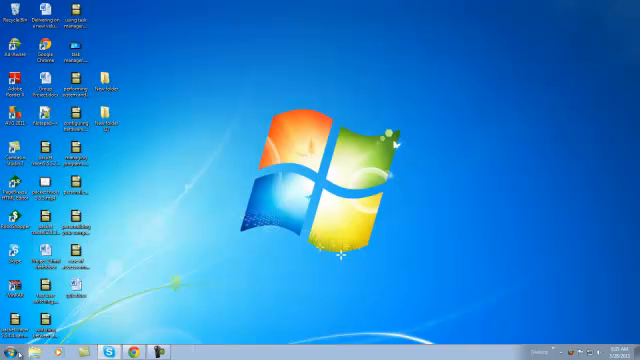
{"action": "left_click", "coordinate": [8, 350]}
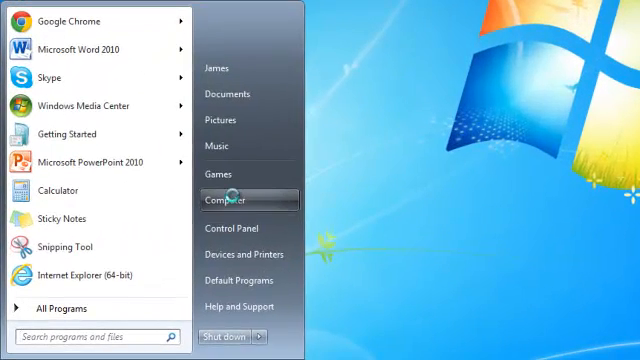
{"action": "right_click", "coordinate": [228, 200]}
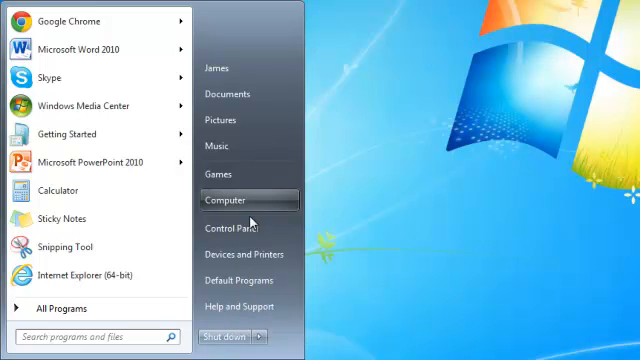
{"action": "left_click", "coordinate": [232, 200]}
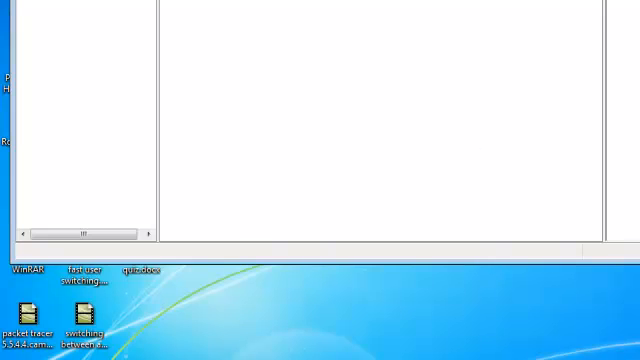
{"action": "left_click", "coordinate": [8, 352]}
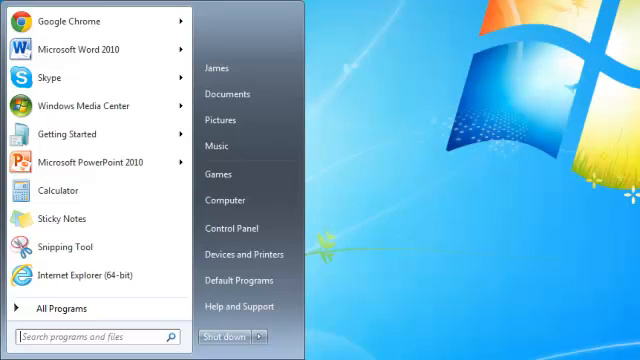
{"action": "mouse_move", "coordinate": [550, 248]}
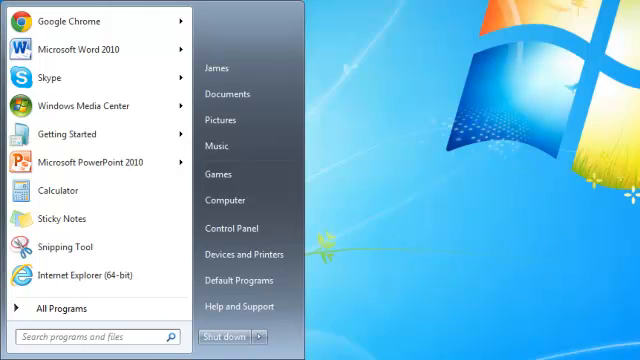
{"action": "mouse_move", "coordinate": [224, 200]}
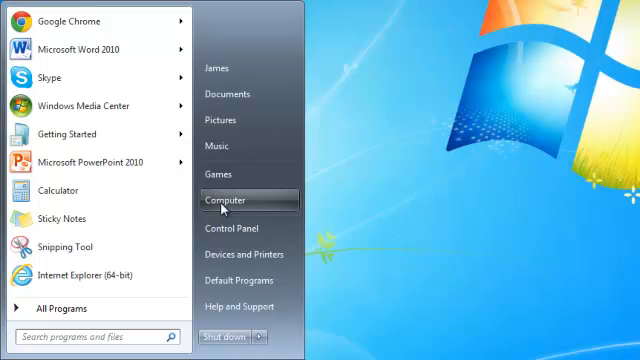
{"action": "mouse_move", "coordinate": [240, 228]}
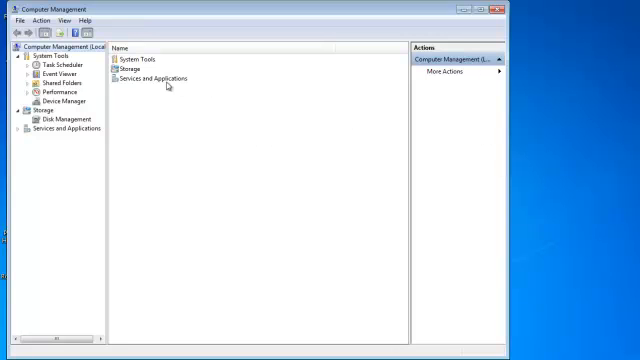
{"action": "mouse_move", "coordinate": [192, 110]}
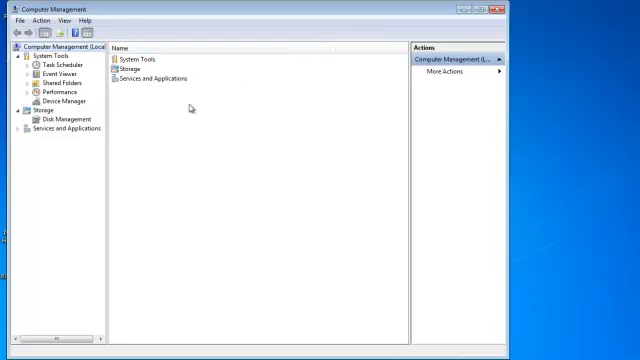
{"action": "left_click", "coordinate": [150, 58]}
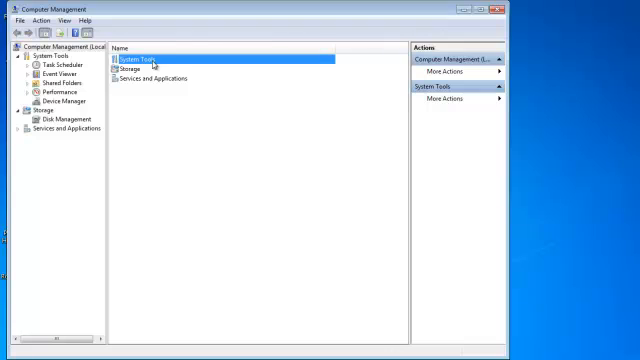
{"action": "double_click", "coordinate": [148, 58]}
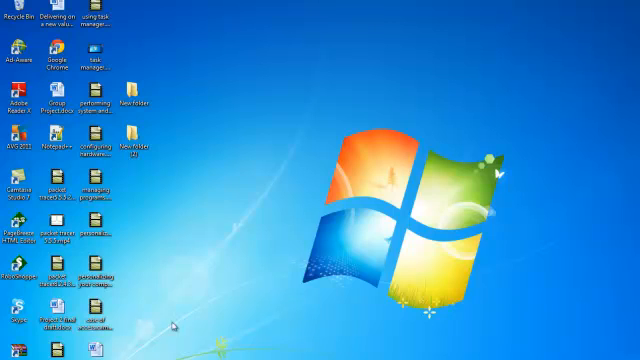
{"action": "mouse_move", "coordinate": [322, 164]}
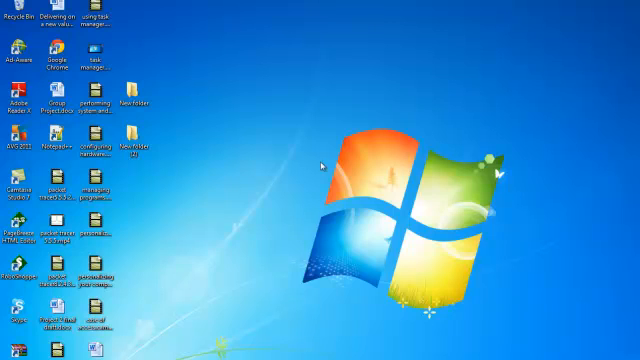